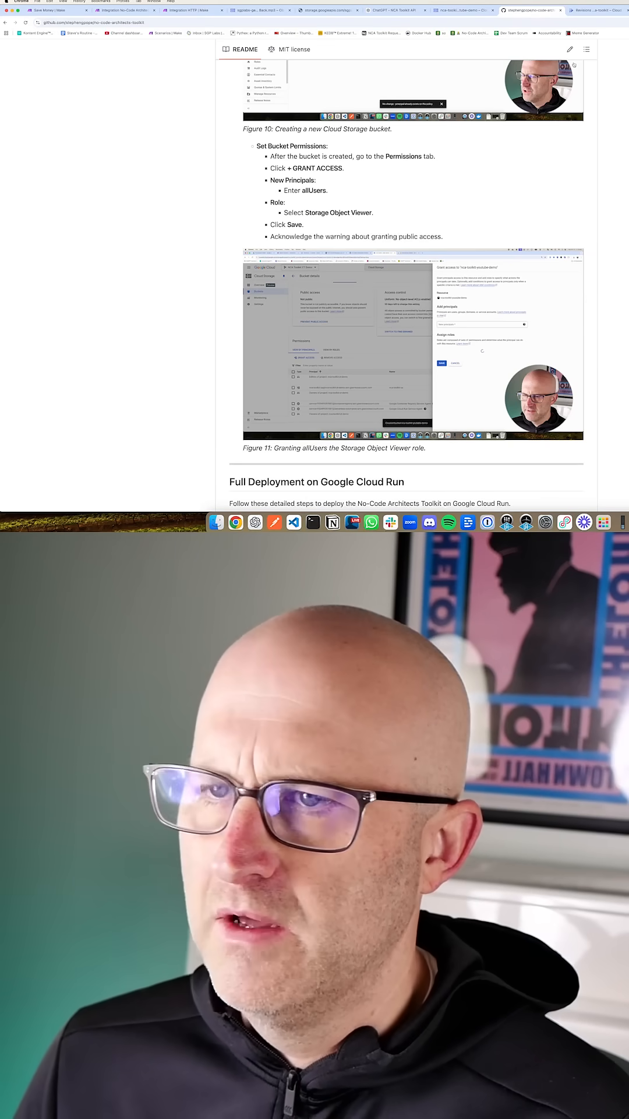
# Switch from the GitHub README to the ChatGPT conversation about the NCA Toolkit
pyautogui.click(396, 10)
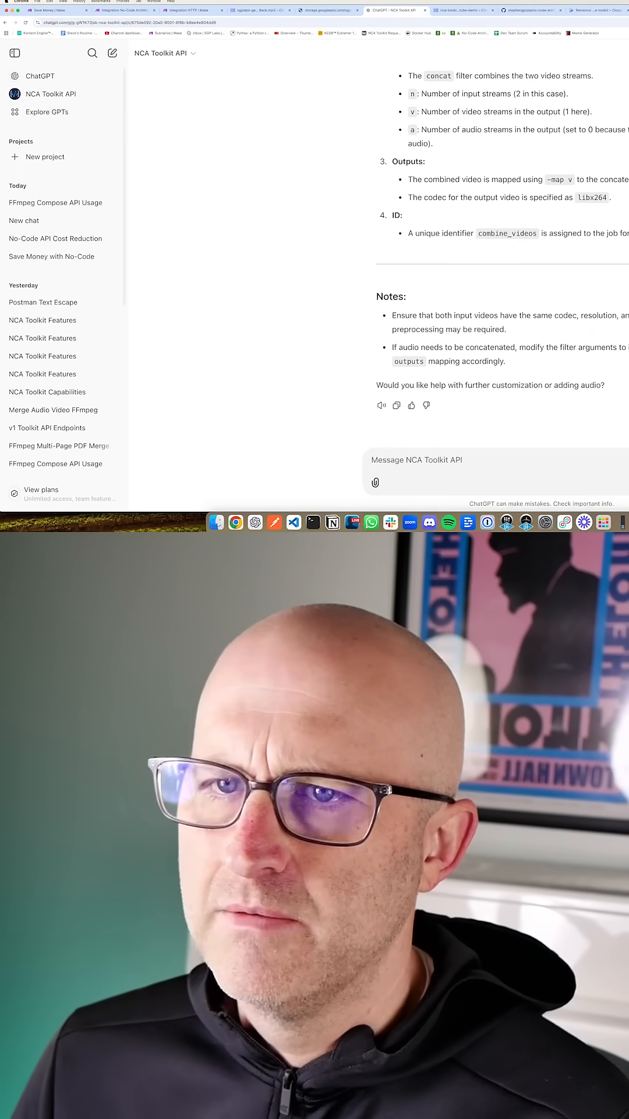
# Switch from ChatGPT to the Make scenario editor with the app list showing
pyautogui.click(542, 10)
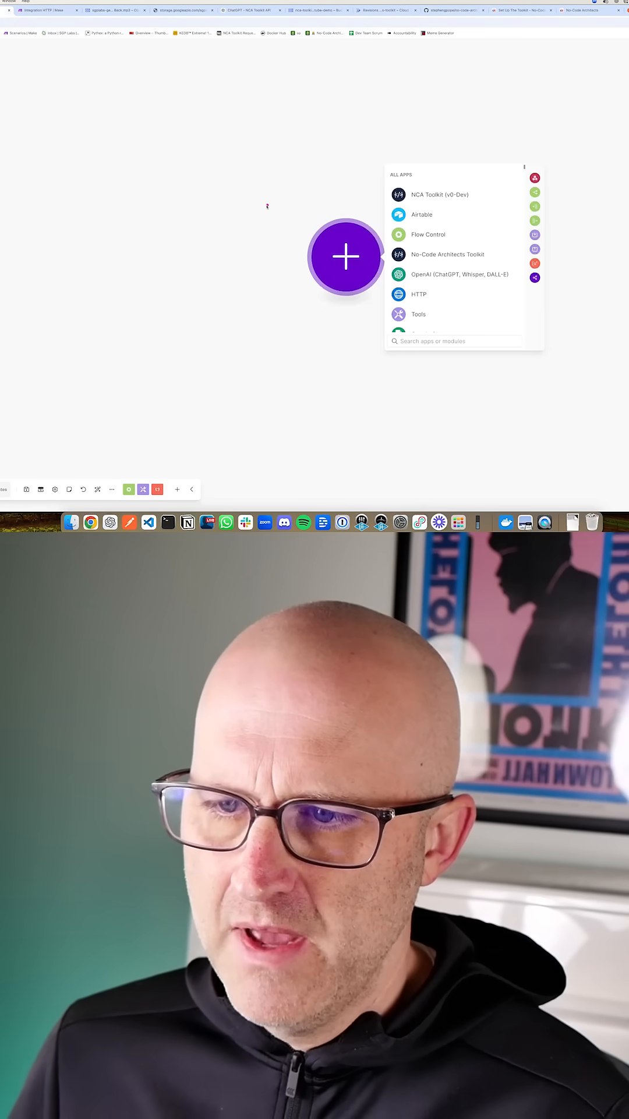
# Add an HTTP 'Make a request' module, then bring up Postman's toolkit collection
pyautogui.click(419, 294)
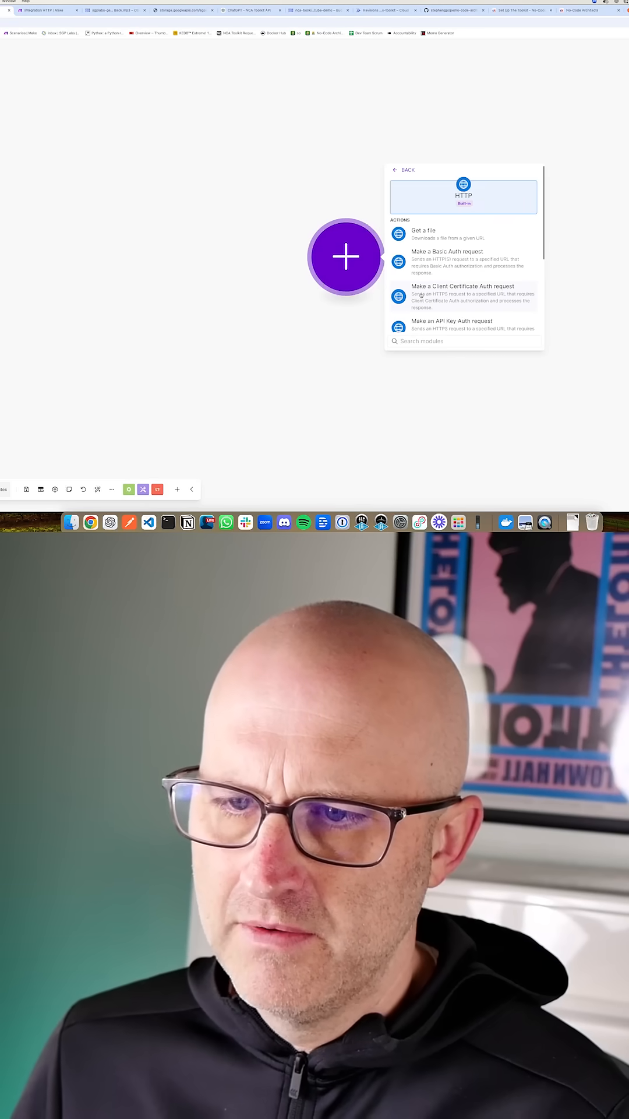
pyautogui.scroll(-3)
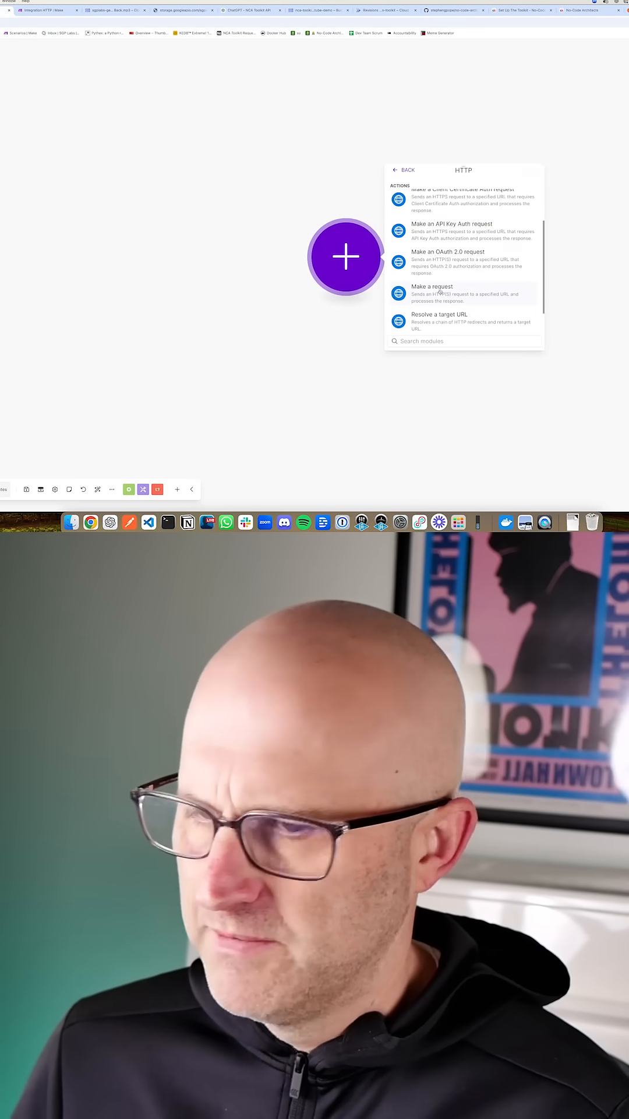
pyautogui.click(431, 293)
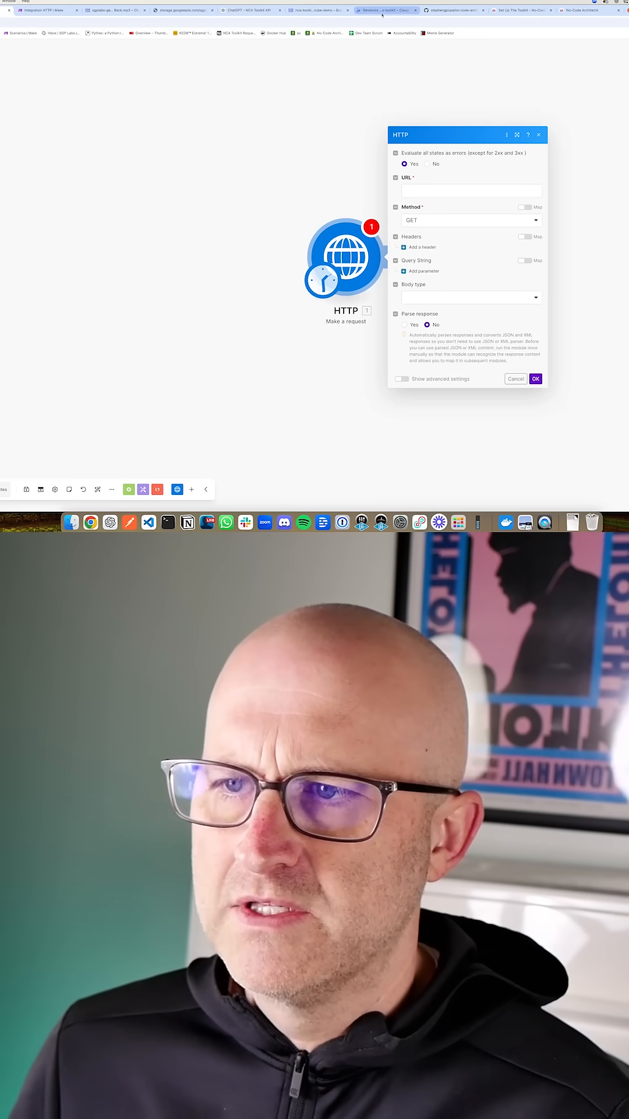
pyautogui.click(386, 11)
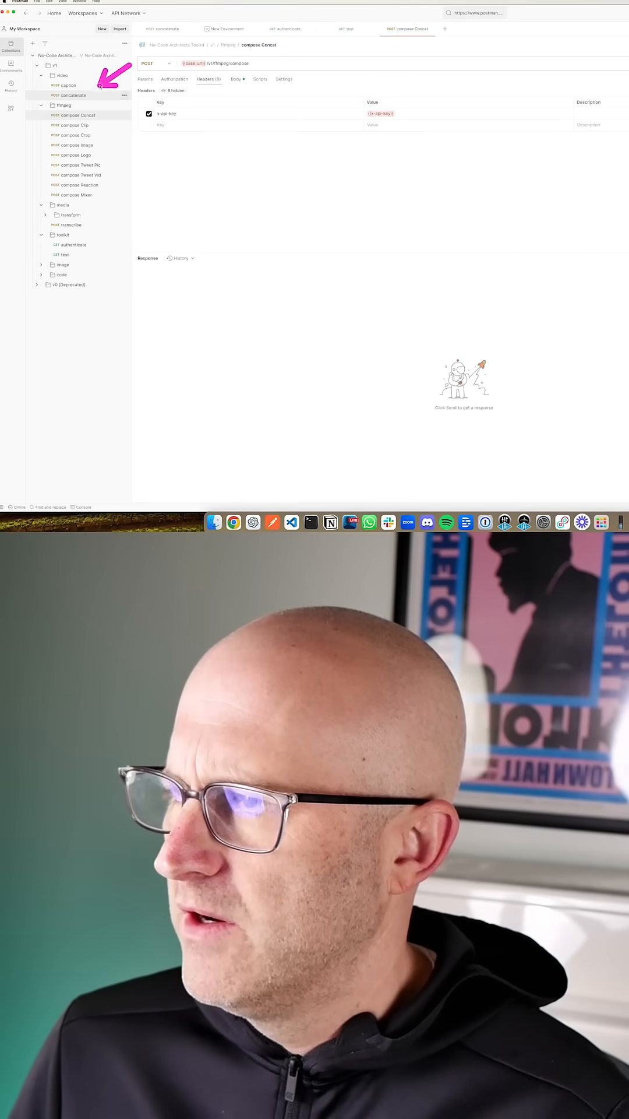
# Select the endpoint path from the v1 > video > concatenate request
pyautogui.click(72, 94)
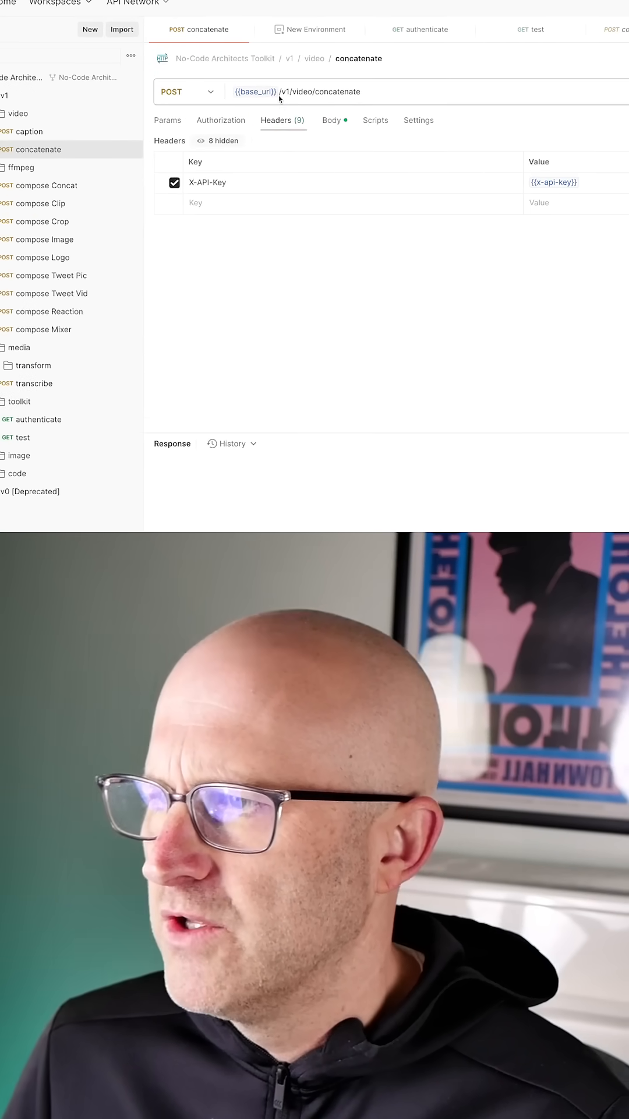
pyautogui.doubleClick(322, 90)
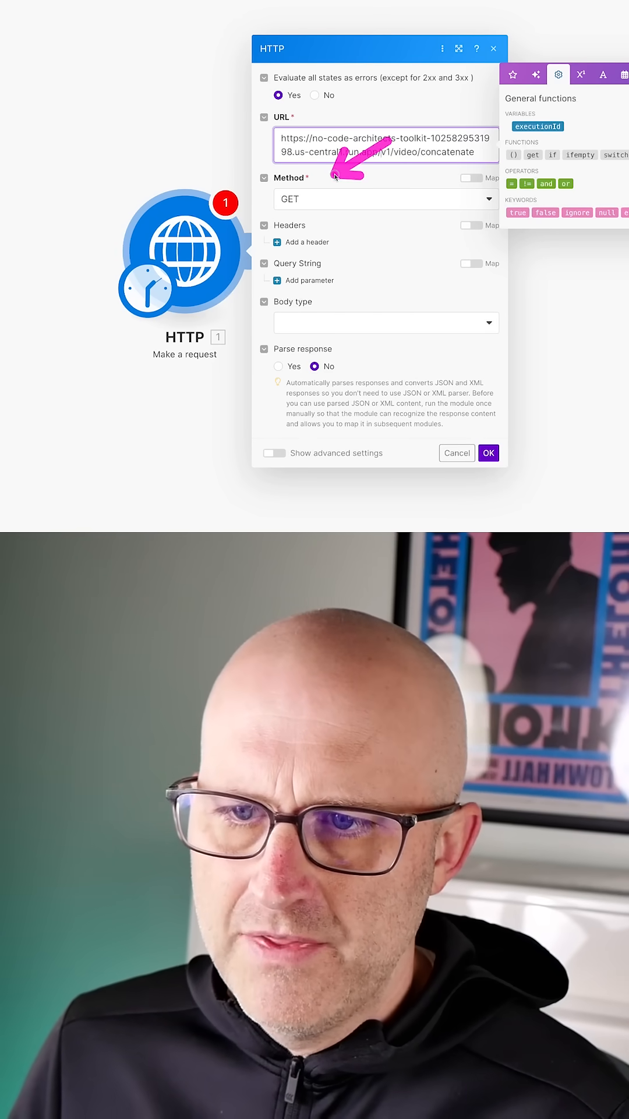
pyautogui.click(386, 198)
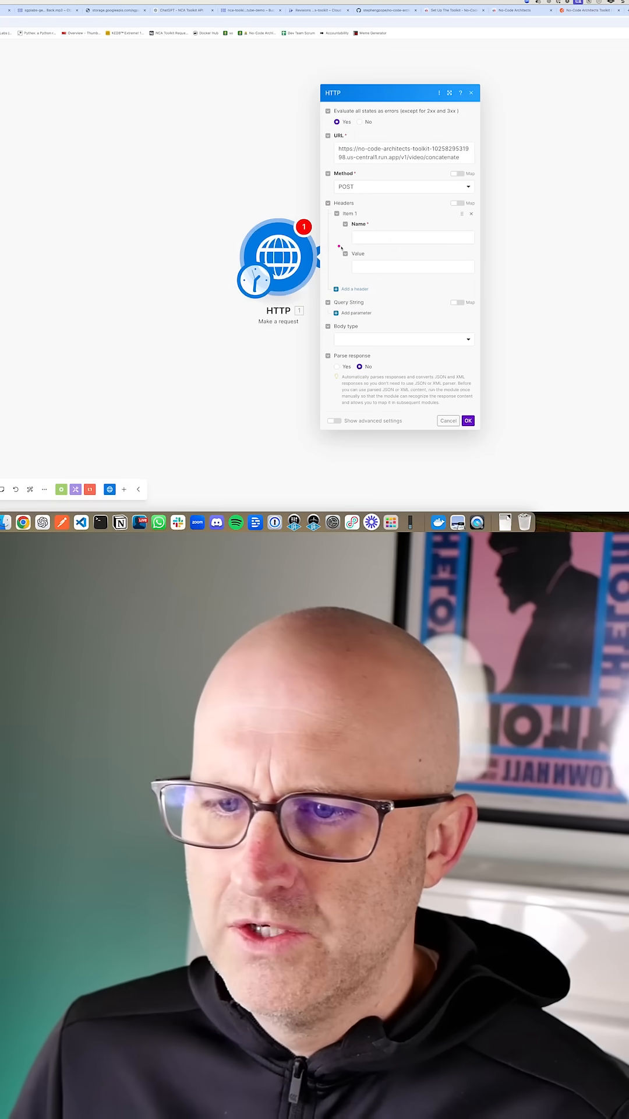
pyautogui.click(299, 220)
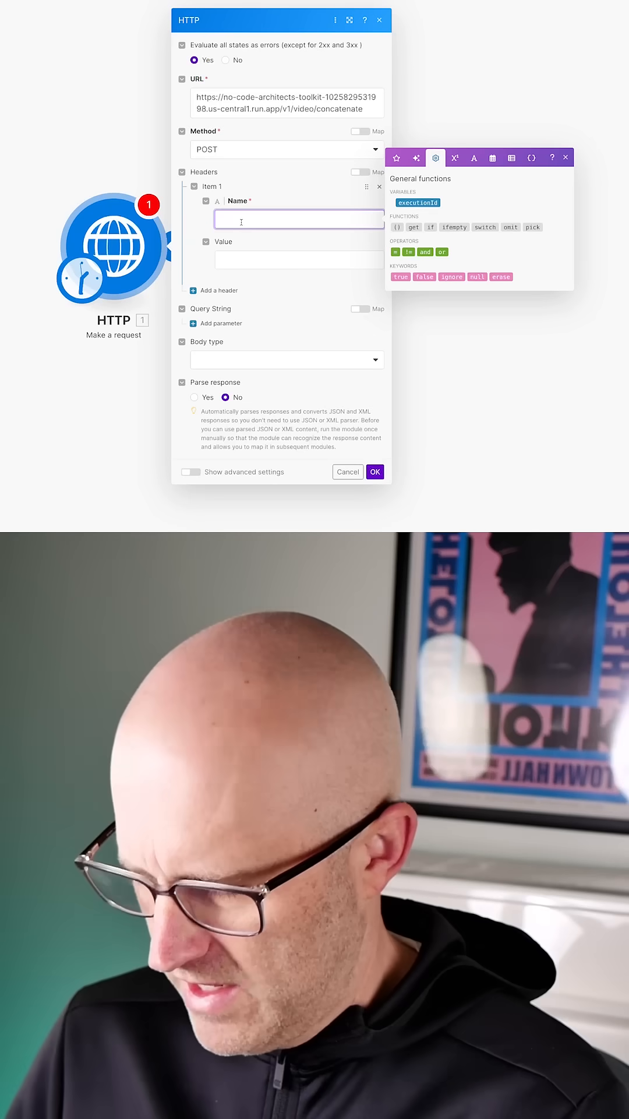
pyautogui.write('x-api-key')
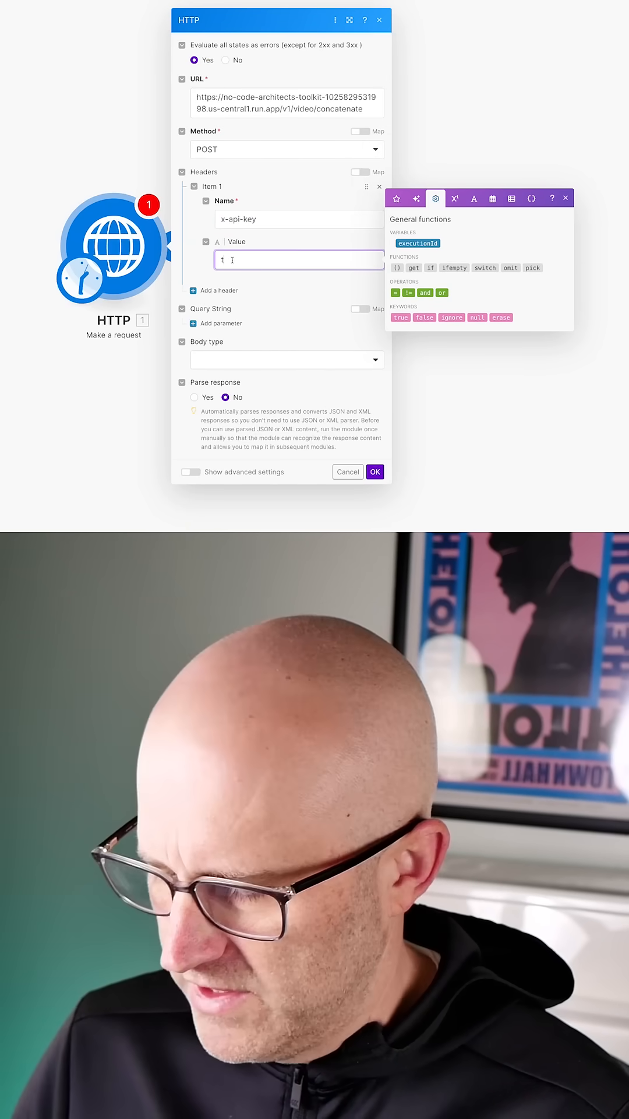
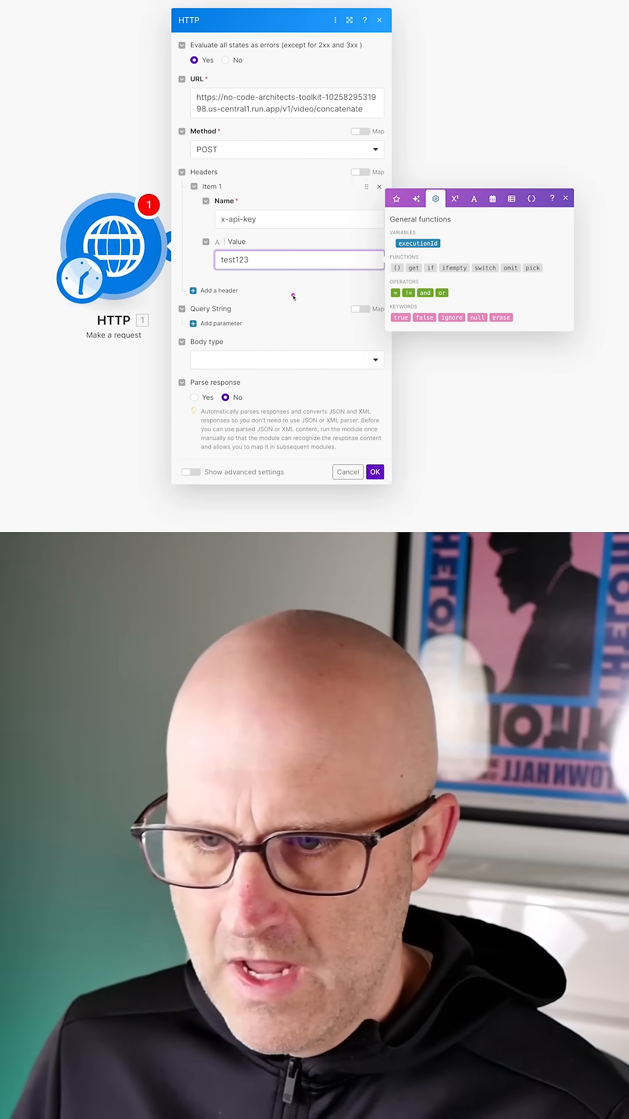
# Send a raw application/json body with the two video URLs, parse the response, and save the module
pyautogui.click(285, 360)
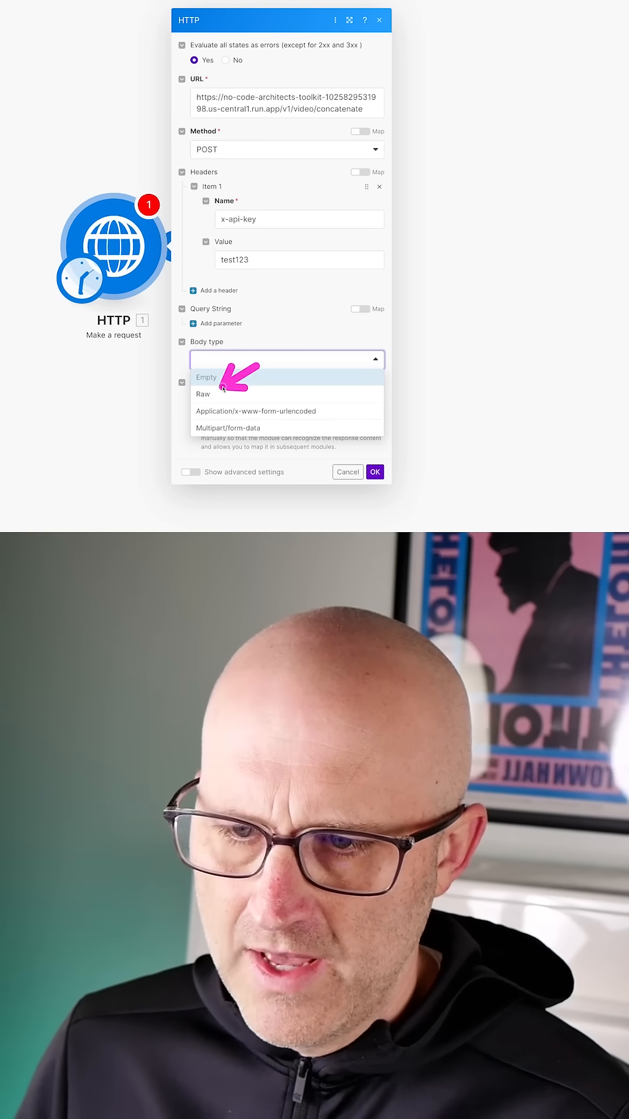
pyautogui.click(203, 392)
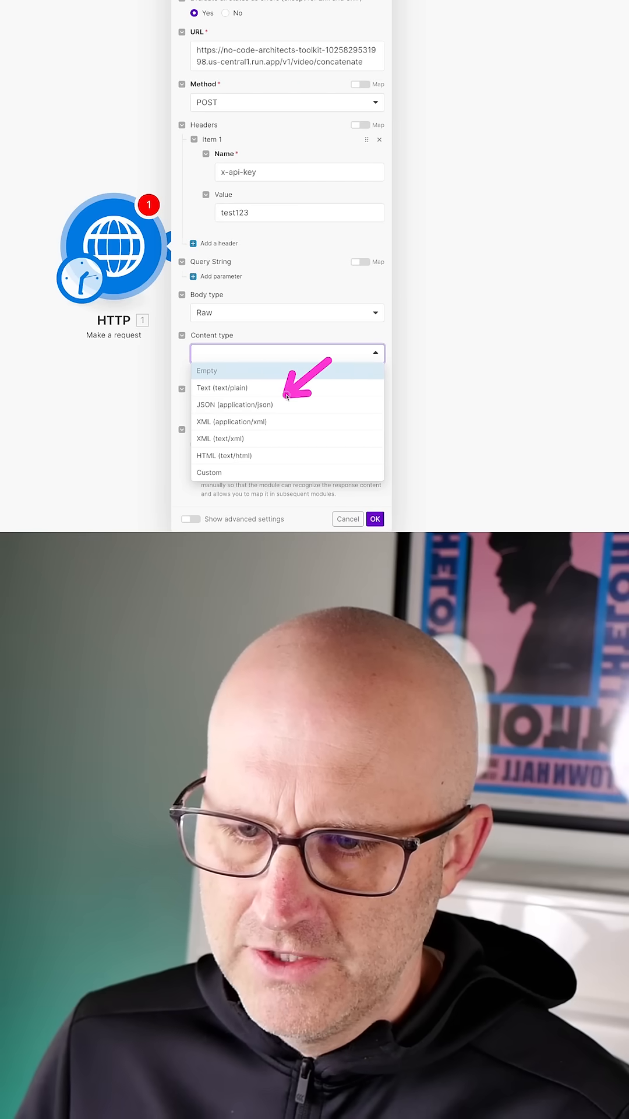
pyautogui.click(234, 404)
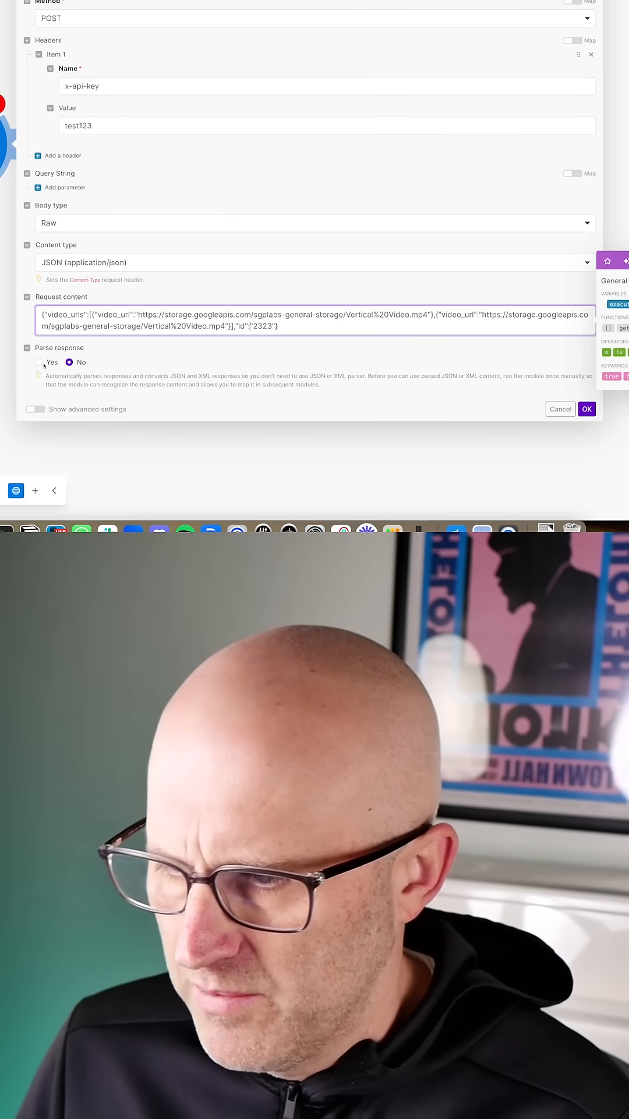
pyautogui.click(39, 361)
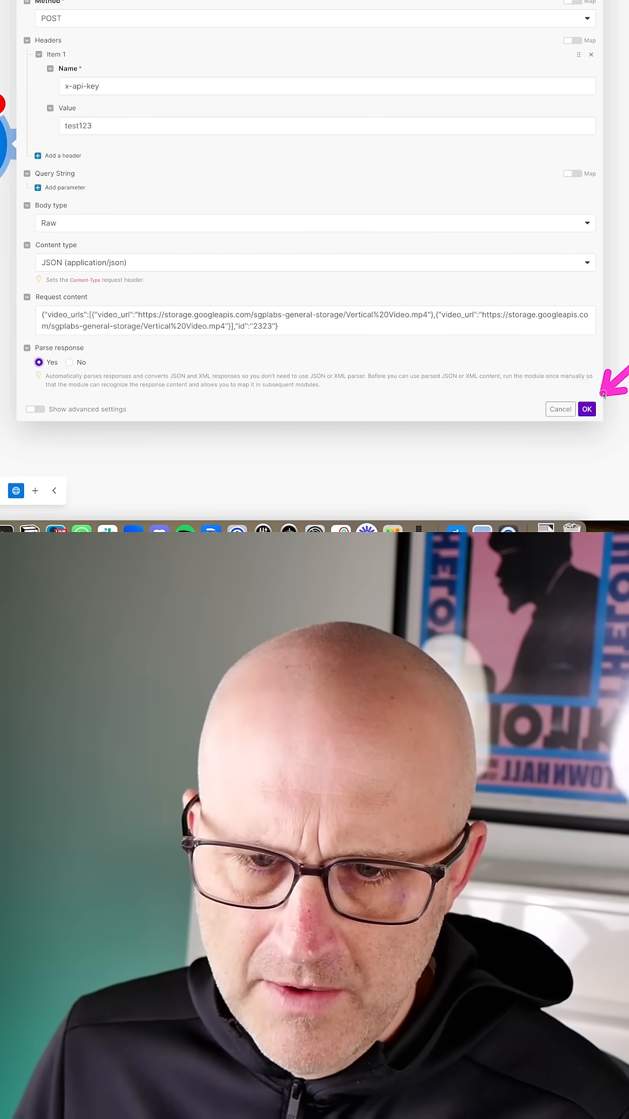
pyautogui.click(586, 409)
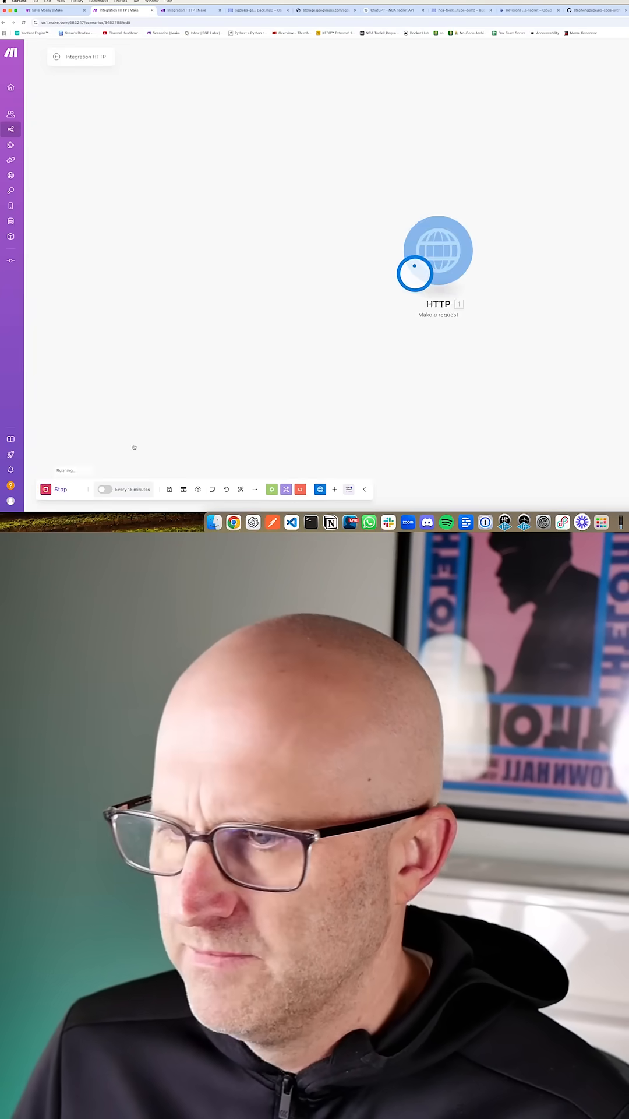